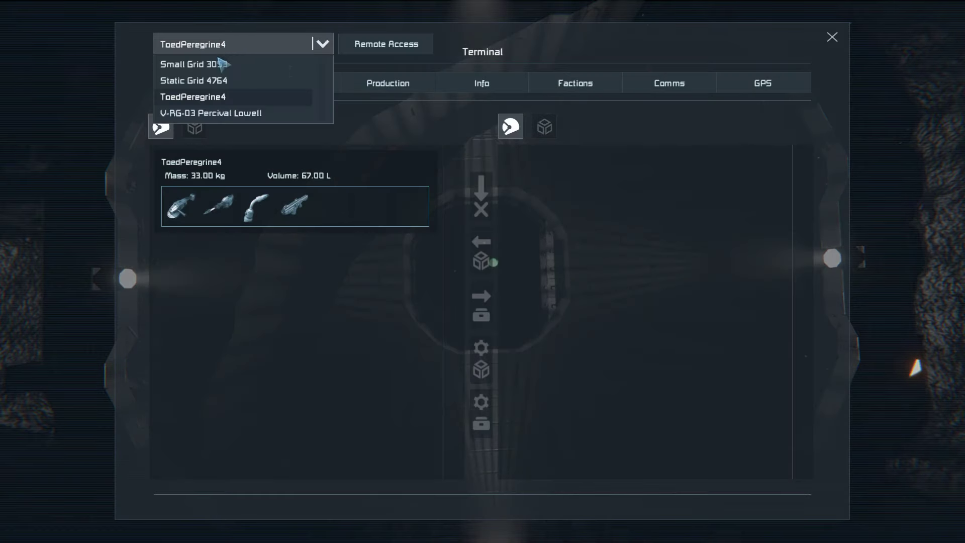
On Static Grid 4764, select the Inner Door group and scroll its piston settings
left_click(193, 80)
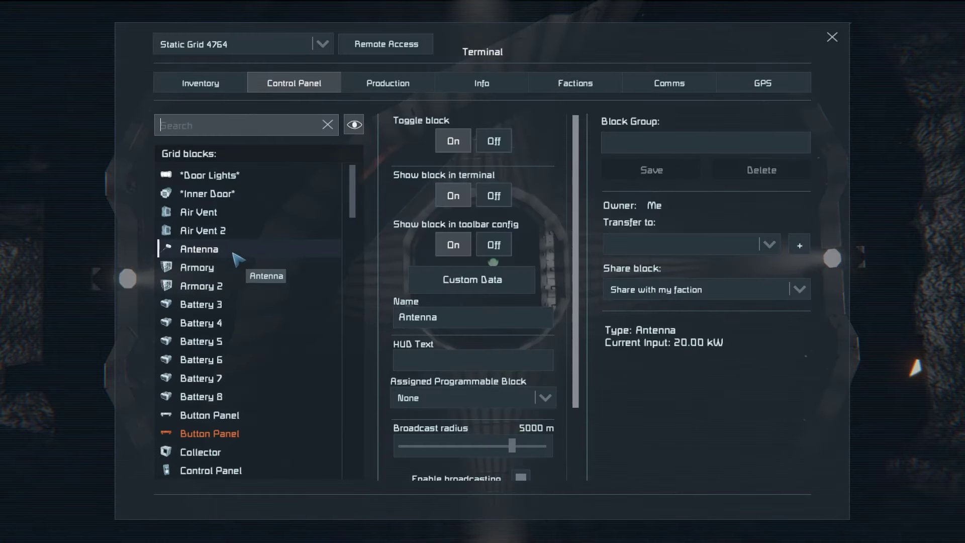
left_click(209, 194)
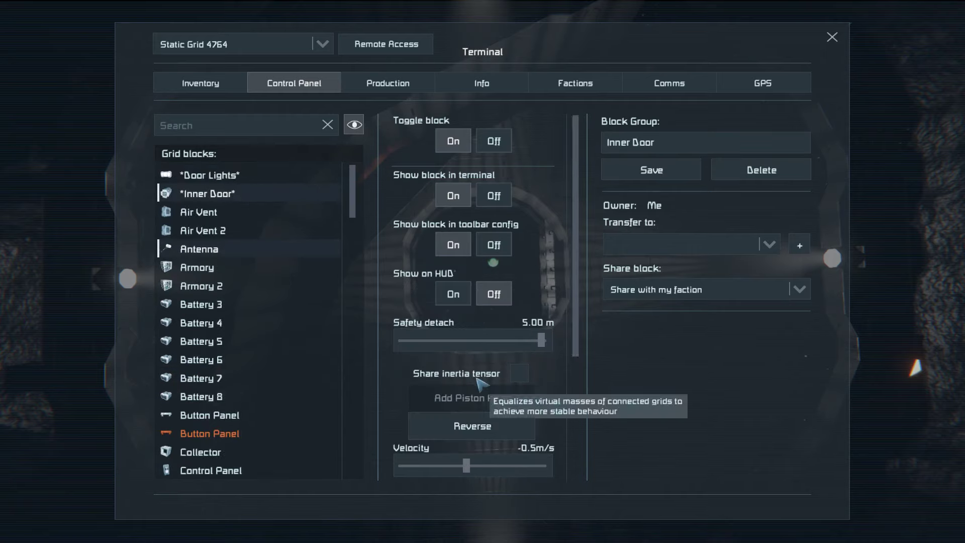
scroll("down", 3)
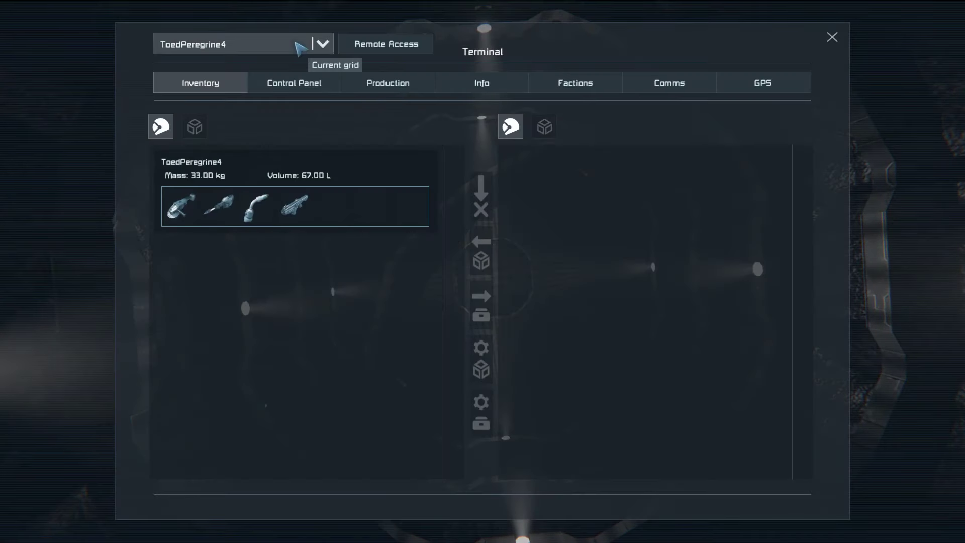
Bring up Static Grid 4764's block controls and search the list for 'o'
left_click(294, 83)
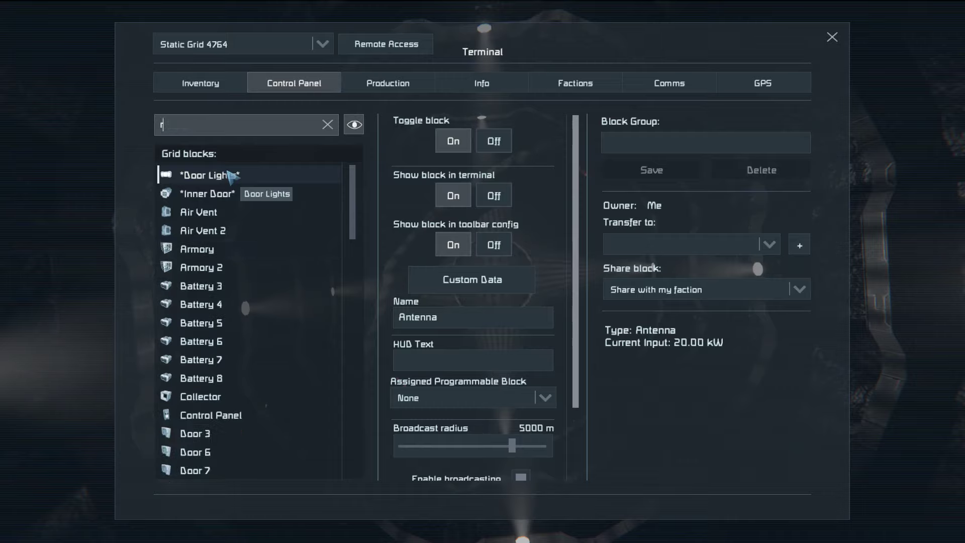
type("o")
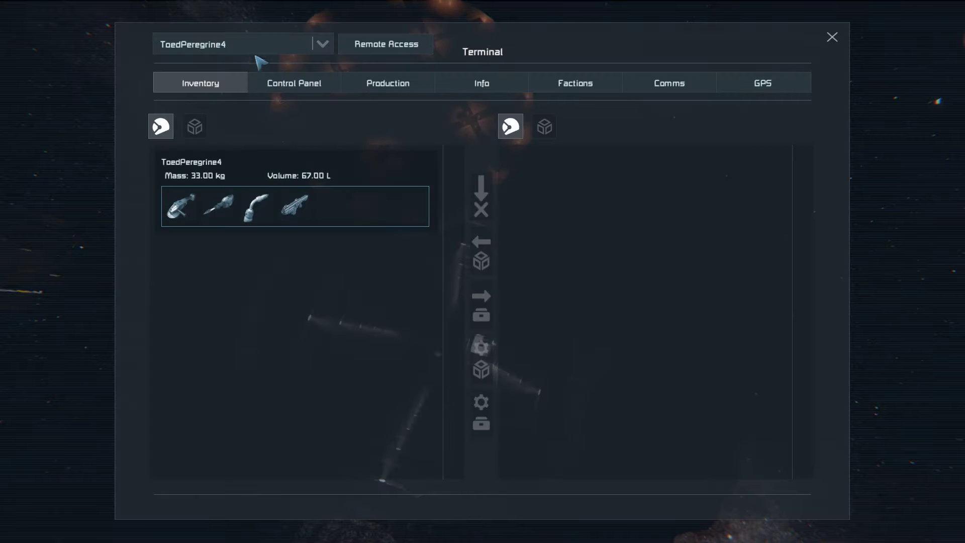
Inspect the Inner Door group's pistons and the Rotor block, then close the terminal
left_click(294, 82)
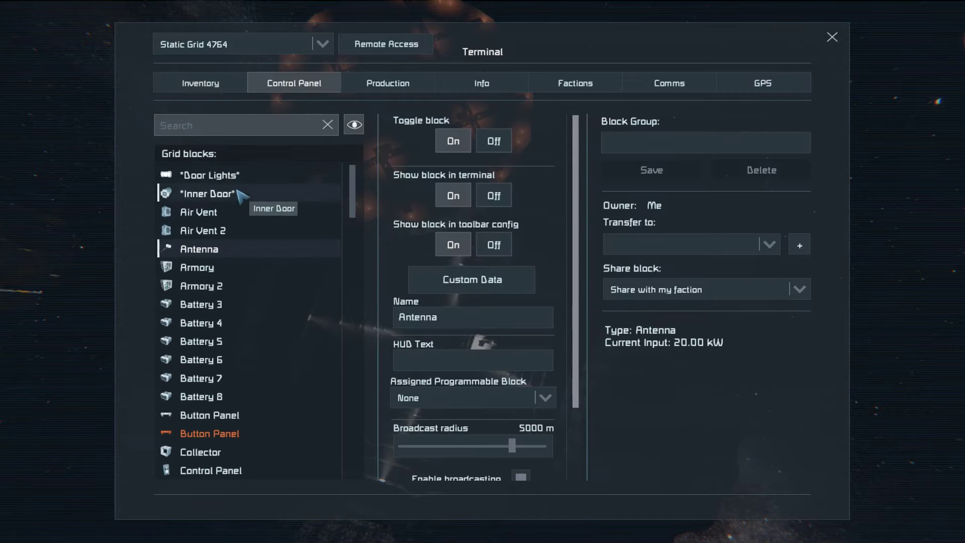
left_click(208, 193)
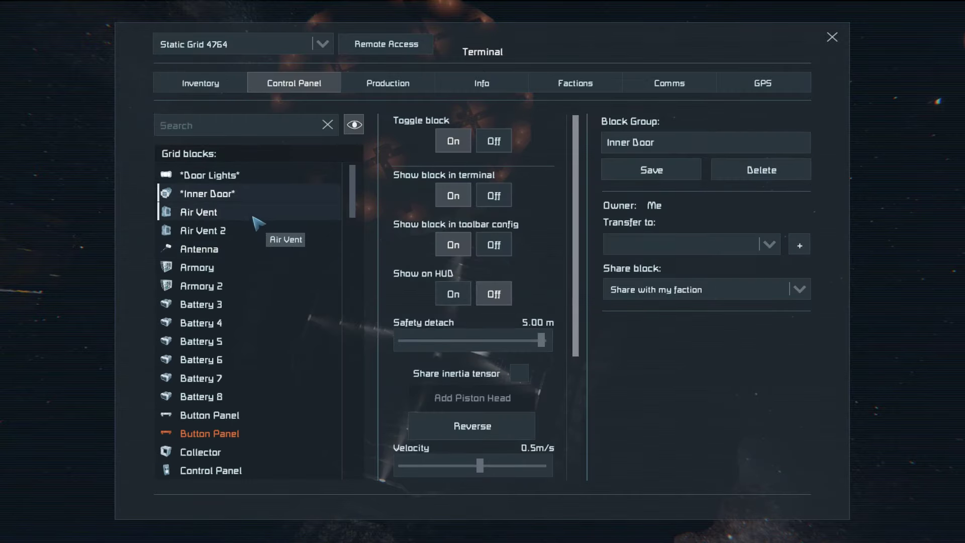
scroll("down", 3)
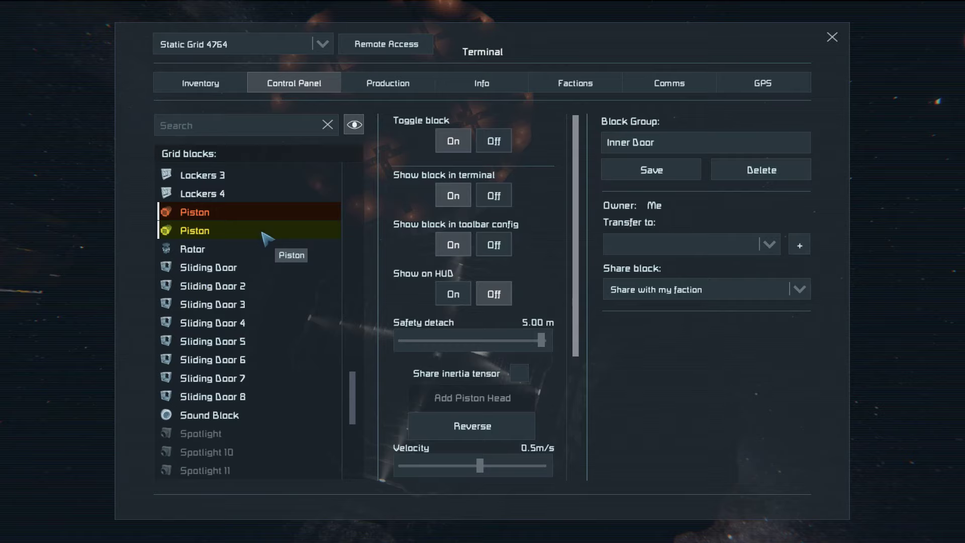
mouse_move(447, 376)
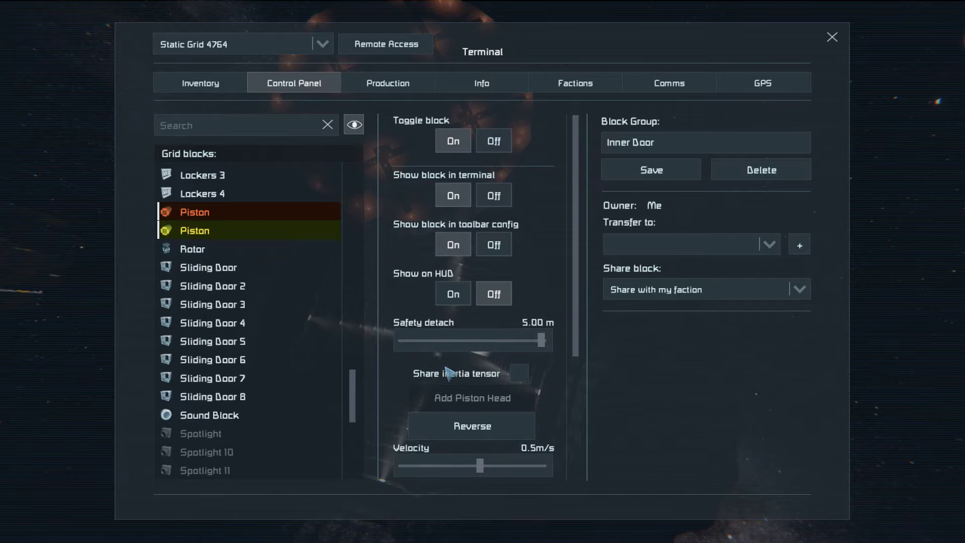
left_click(192, 249)
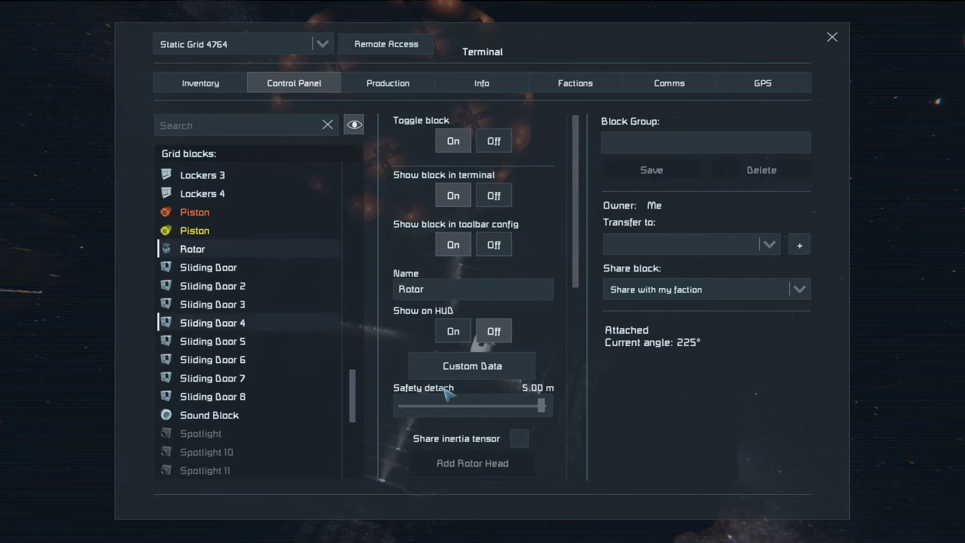
left_click(833, 37)
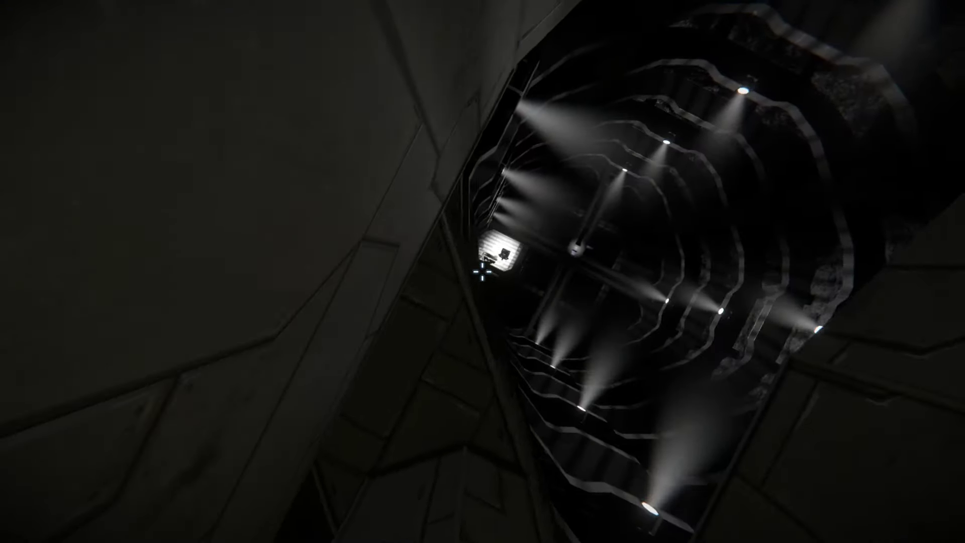
mouse_move(483, 271)
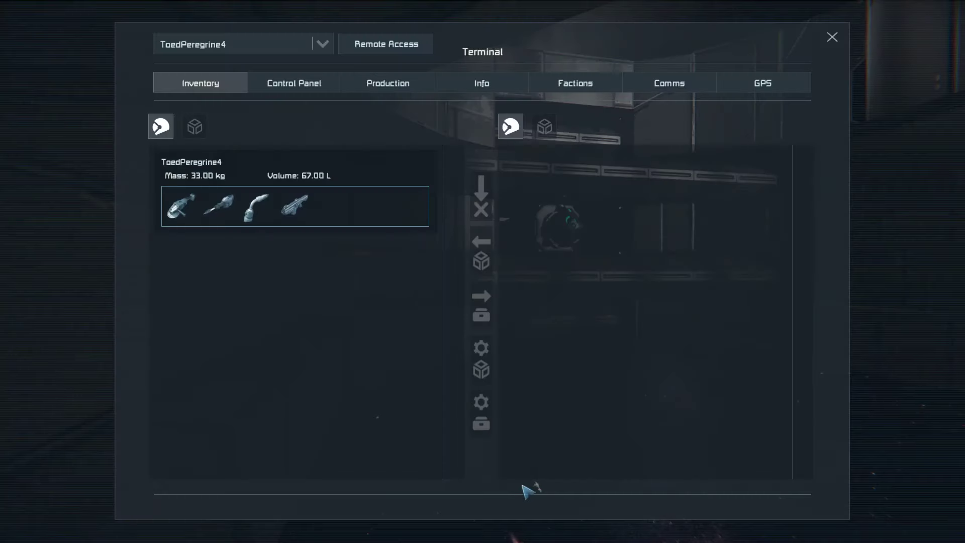
Switch the terminal to Static Grid 4764 from the grid list, then exit with Escape
left_click(321, 44)
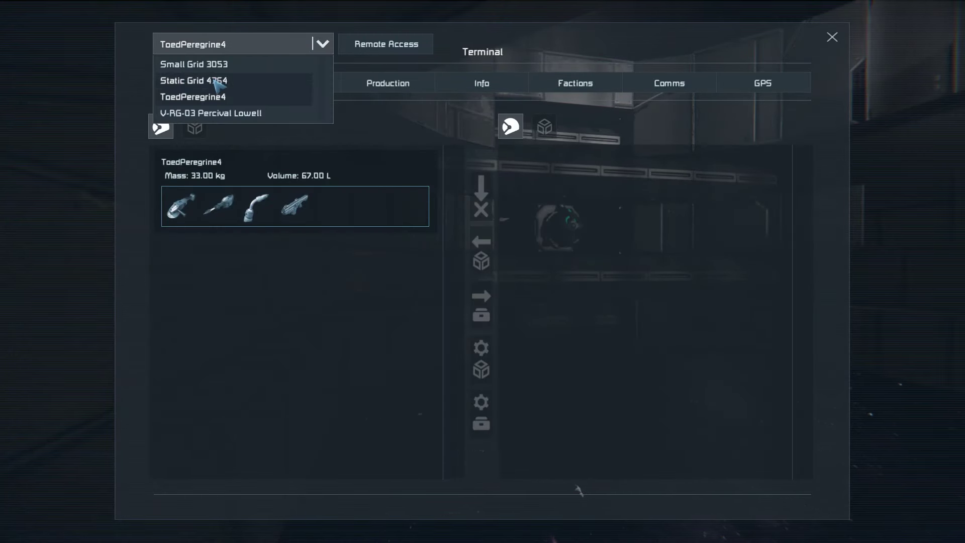
left_click(193, 80)
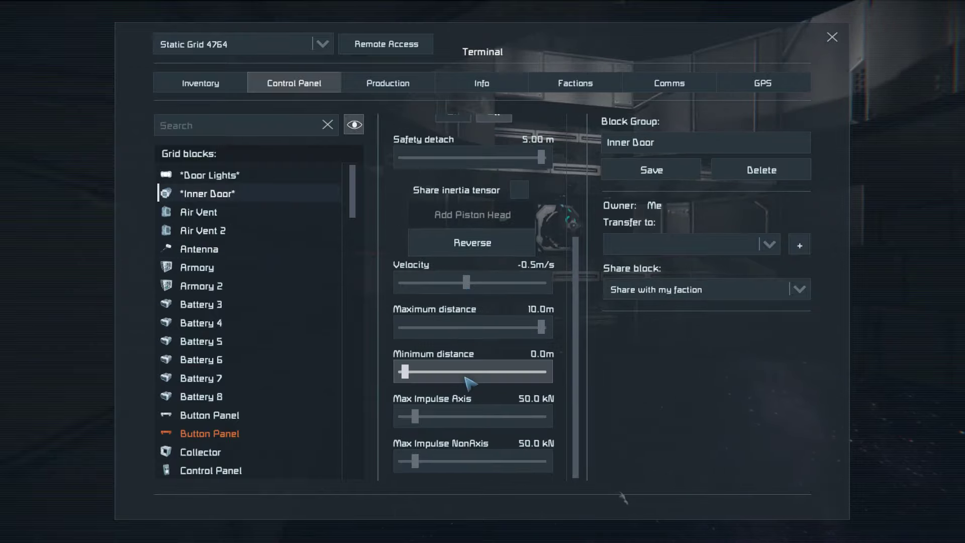
key("Escape")
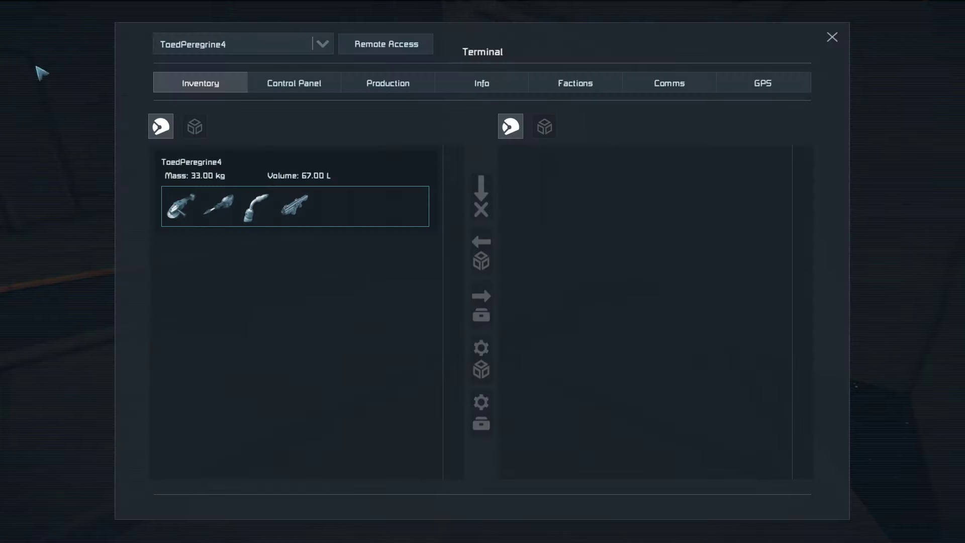
Toggle between Control Panel and Inventory, then search the block list for 'rot'
left_click(293, 82)
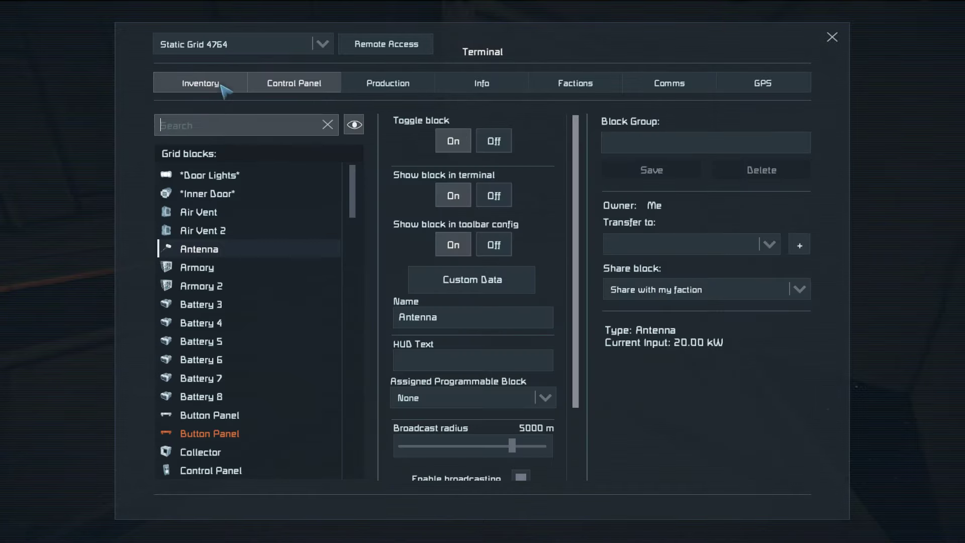
left_click(293, 82)
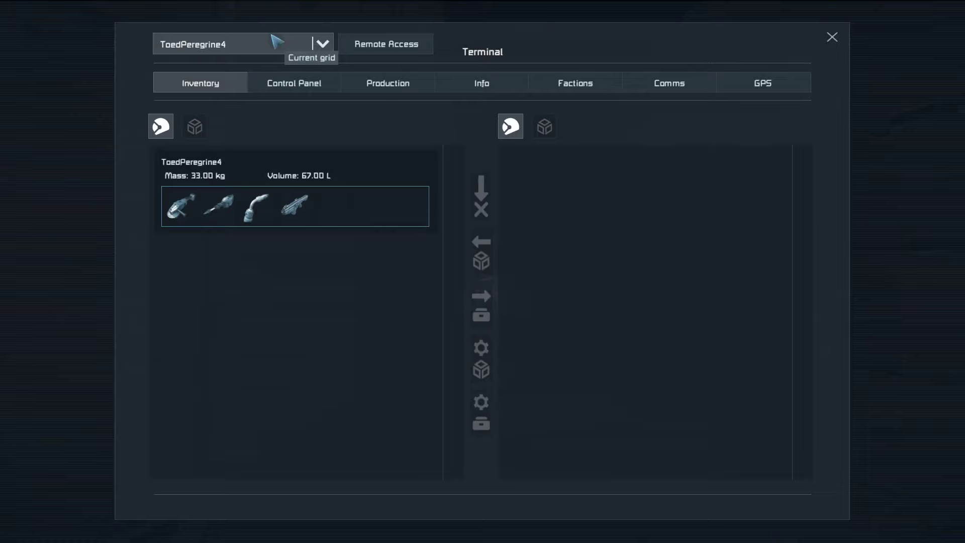
left_click(294, 83)
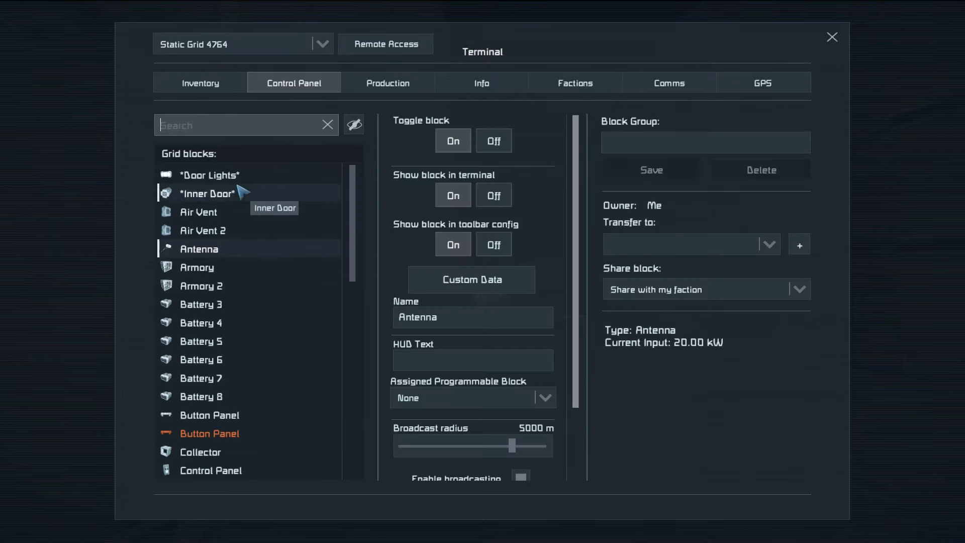
type("rot")
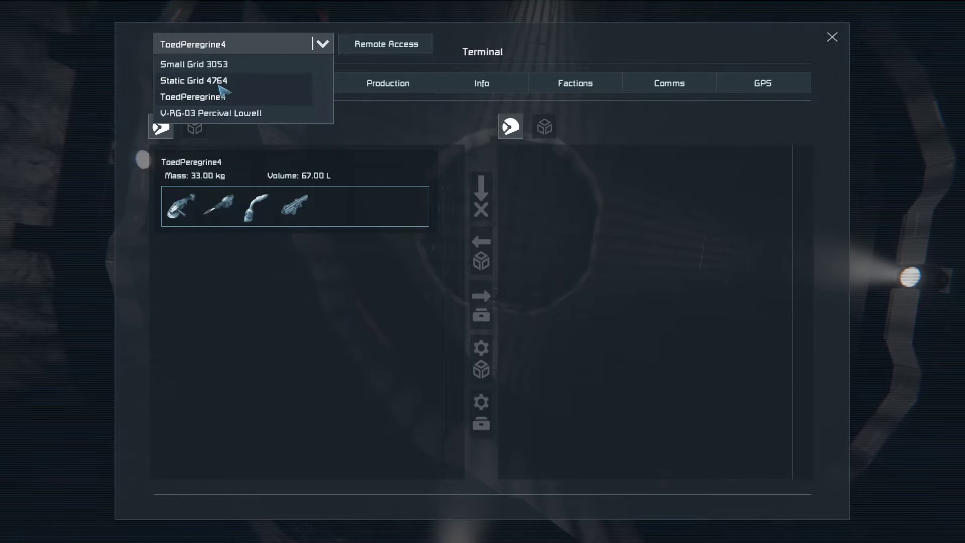
Pick Static Grid 4764 from the grid dropdown
left_click(194, 80)
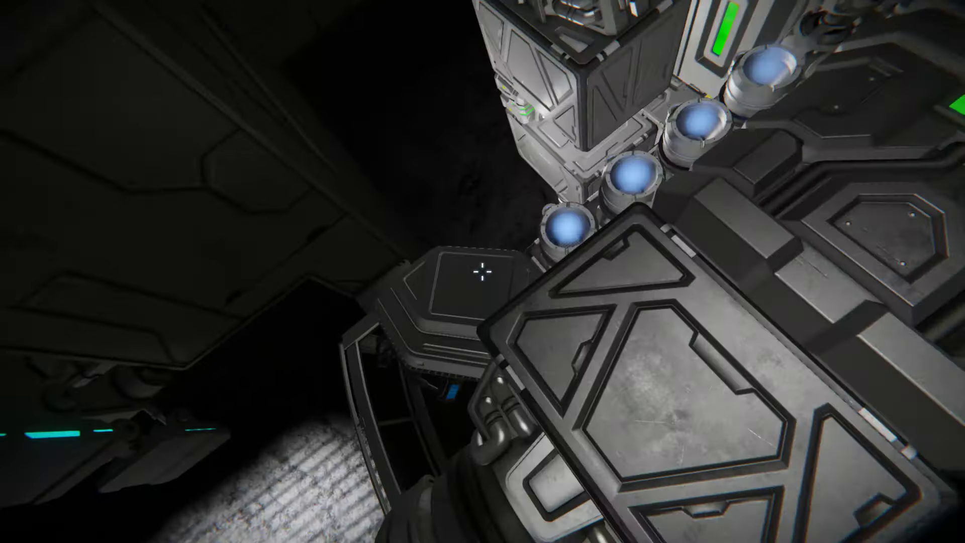
mouse_move(483, 271)
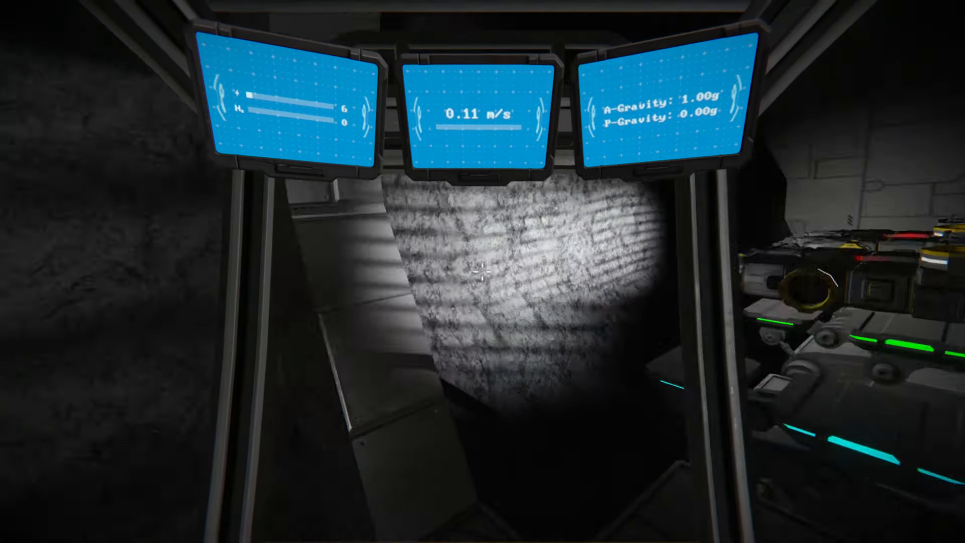